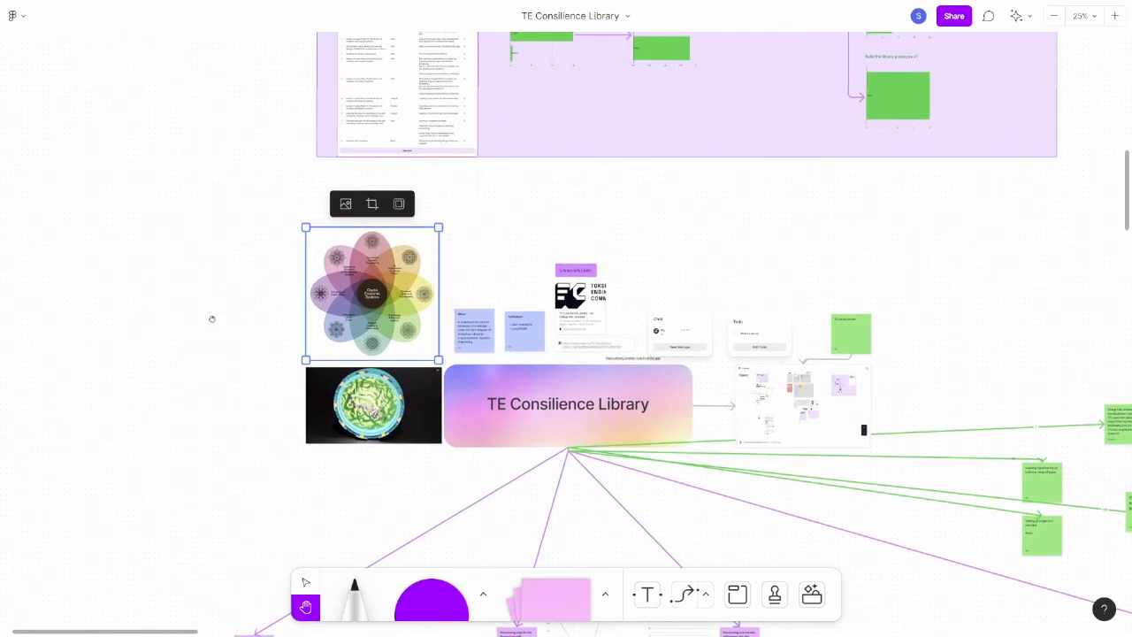
mouse_move(306, 582)
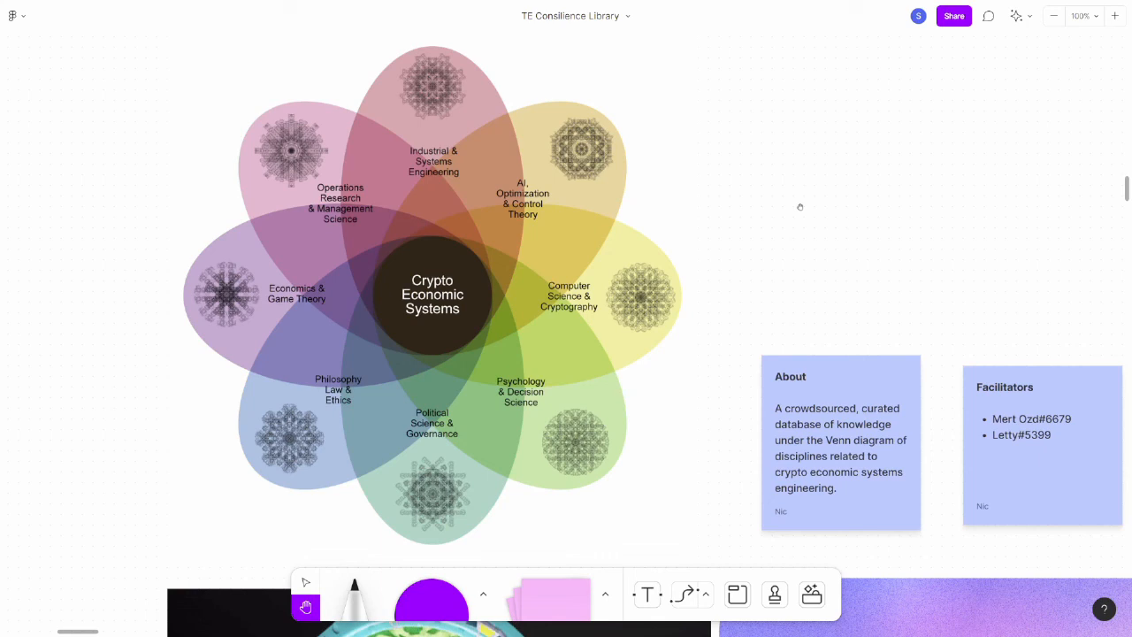
mouse_move(1024, 196)
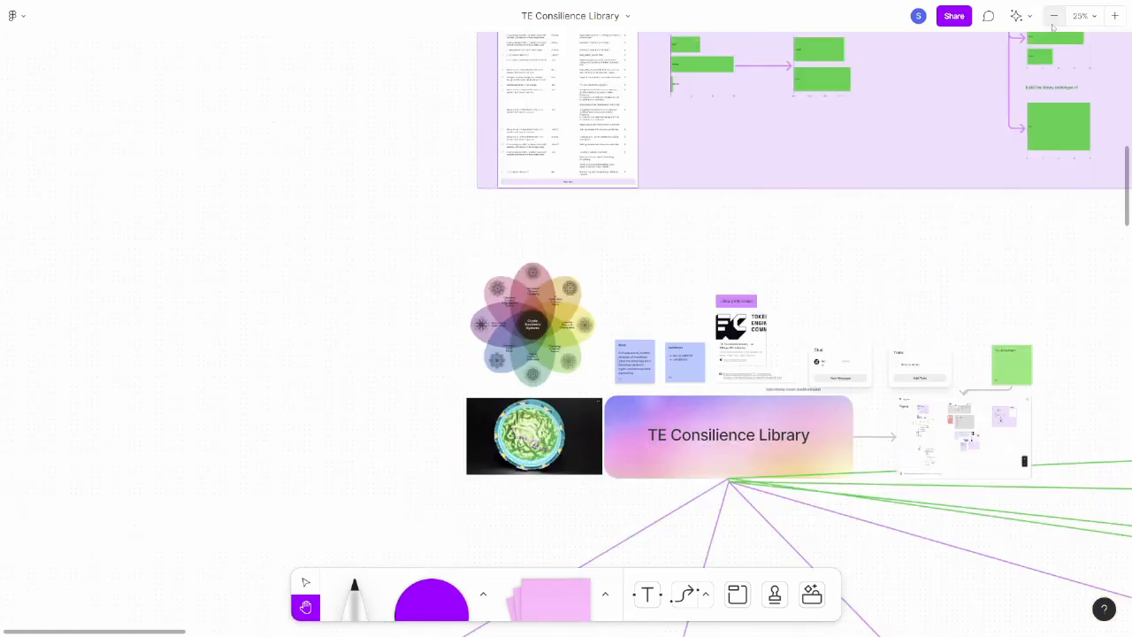
- Scroll down to the roles island with Visitors, Builders, Artists, Guides and Curators
scroll("down", 3)
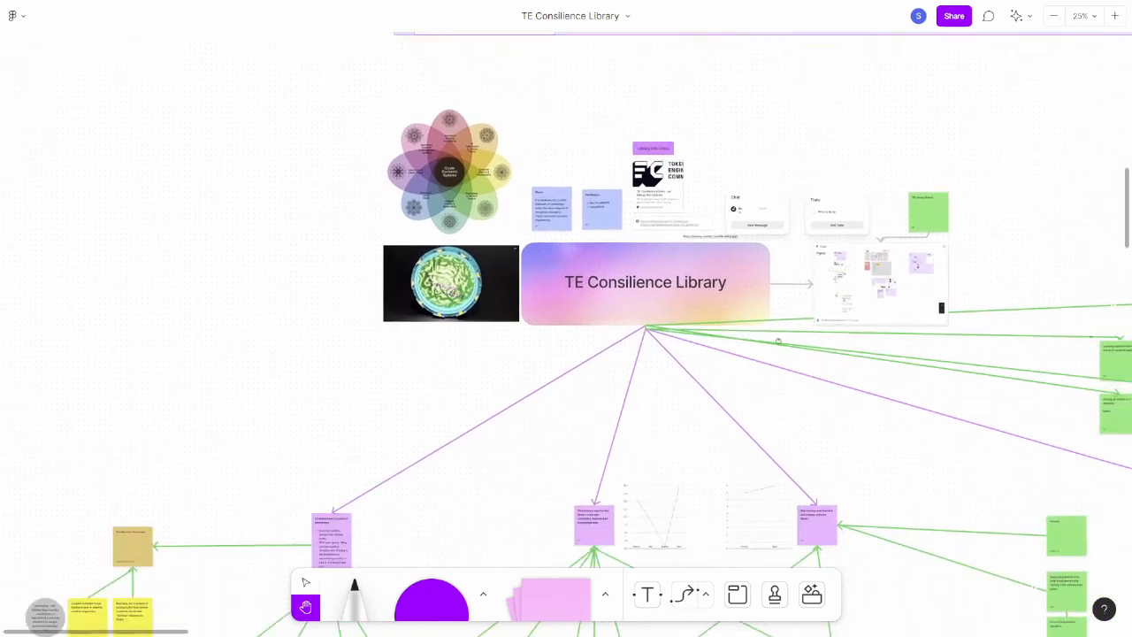
scroll("down", 3)
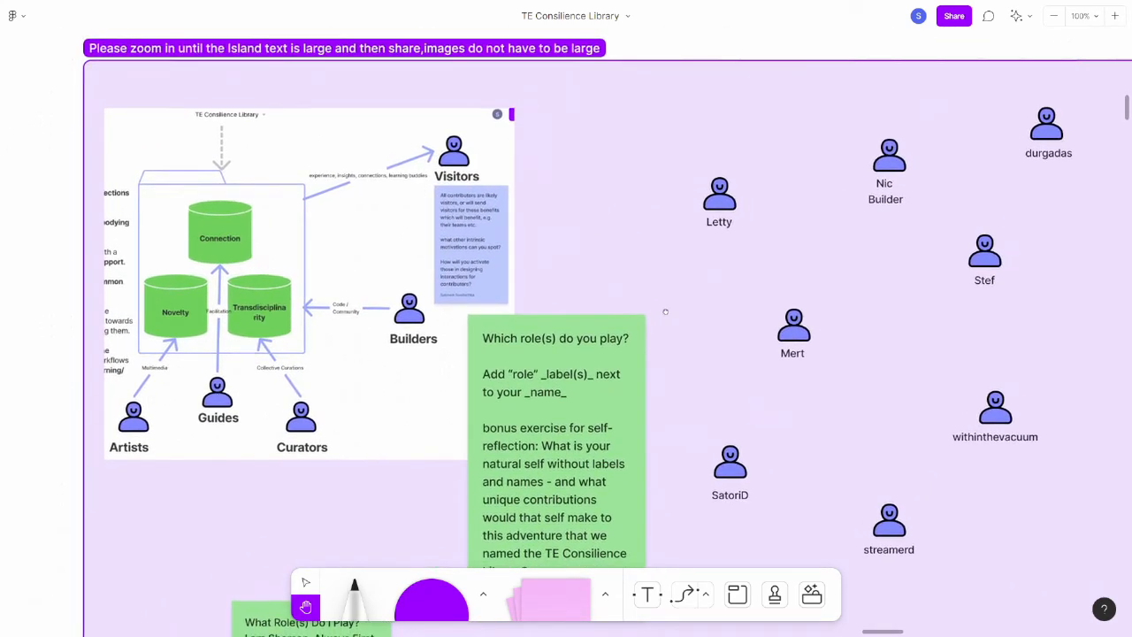
- Scroll down to the graph section's blue notes and images at 50% zoom
scroll("down", 3)
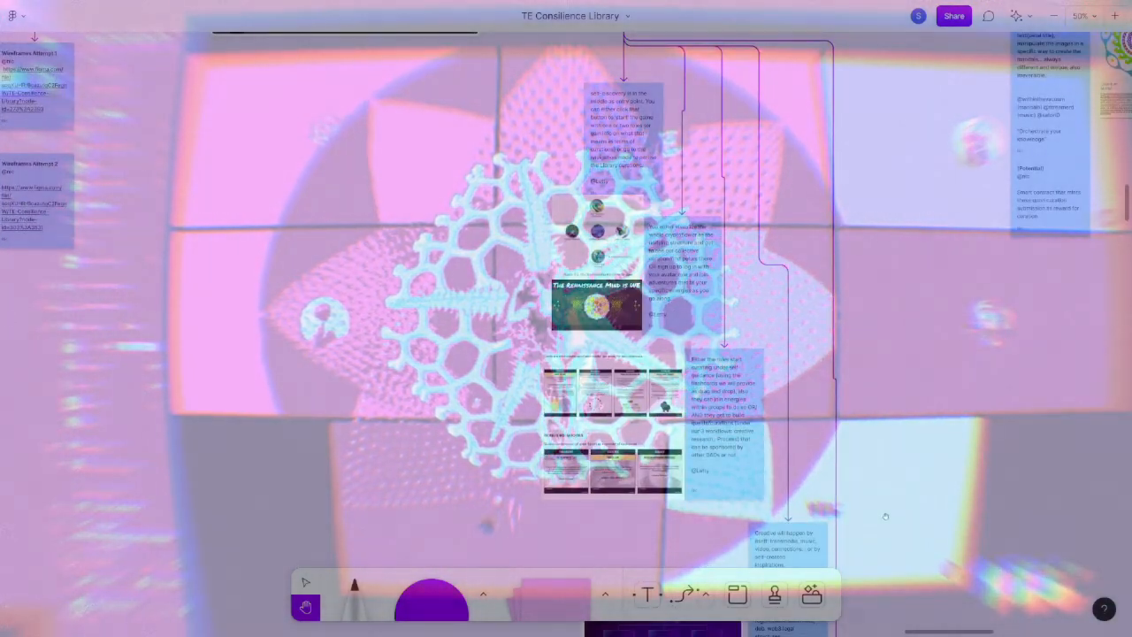
- Scroll past The Graph embed and permaculture map to the marshmallow exercise
scroll("down", 3)
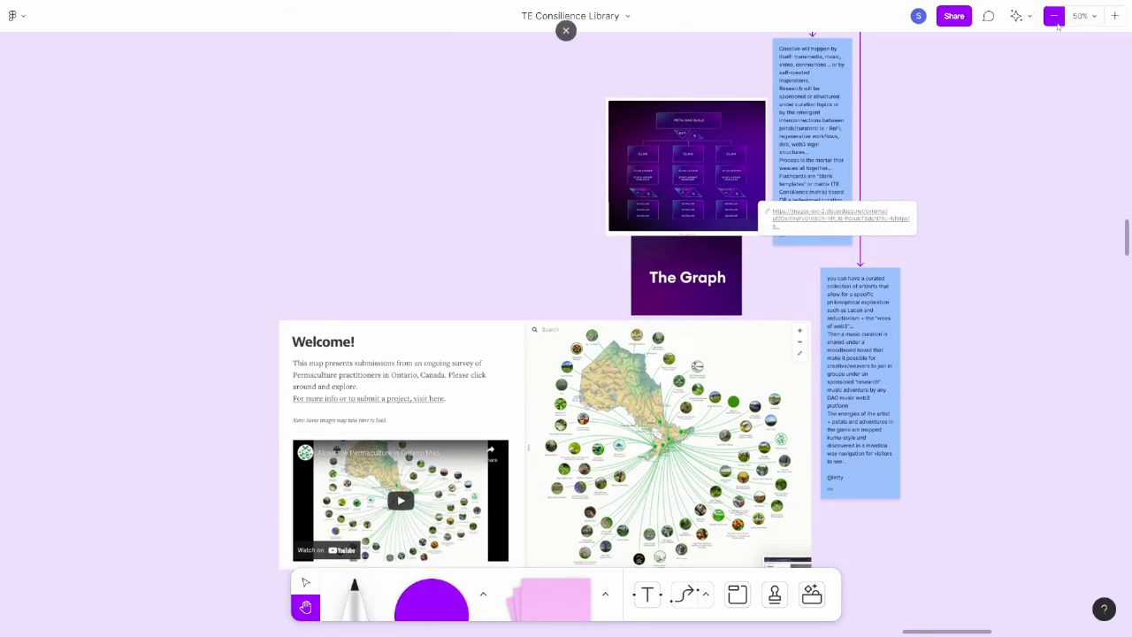
left_click(1053, 16)
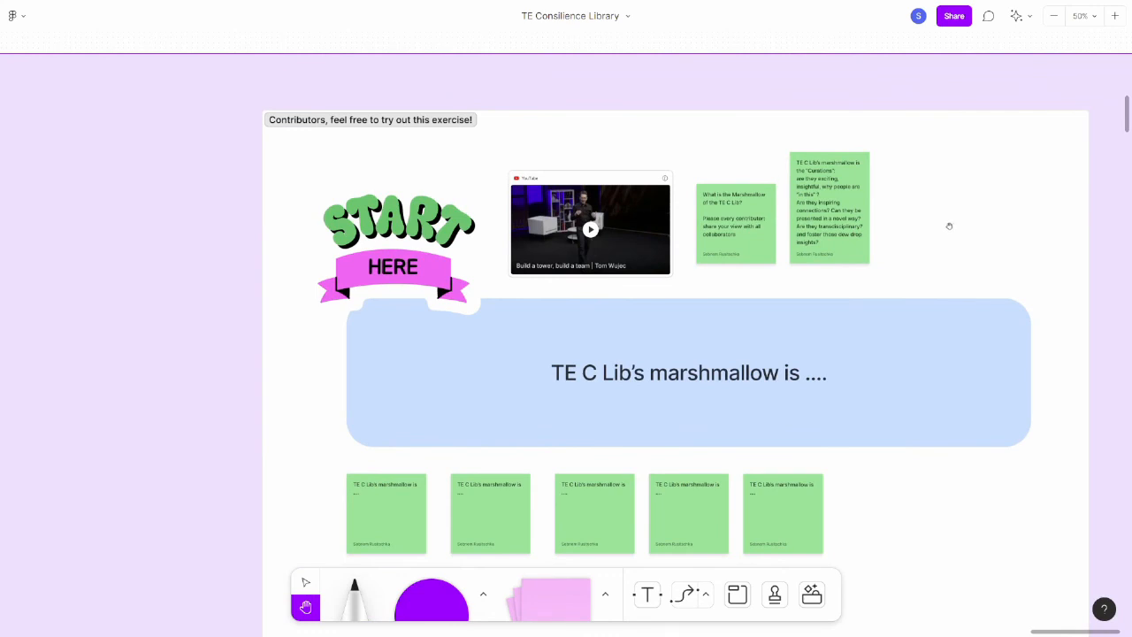
mouse_move(943, 230)
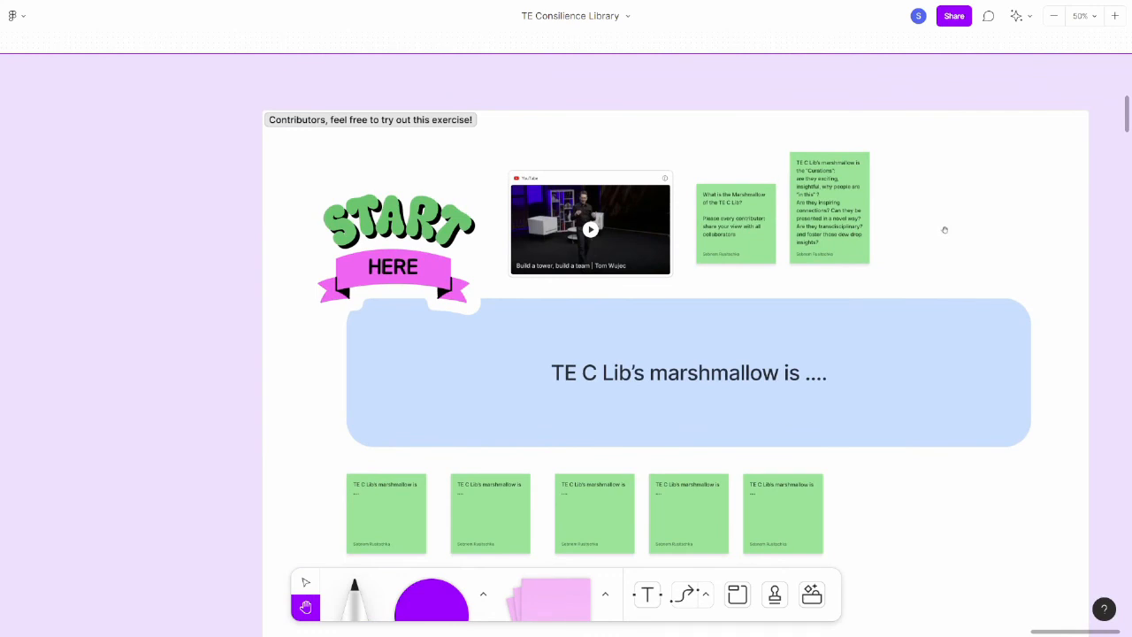
mouse_move(1034, 91)
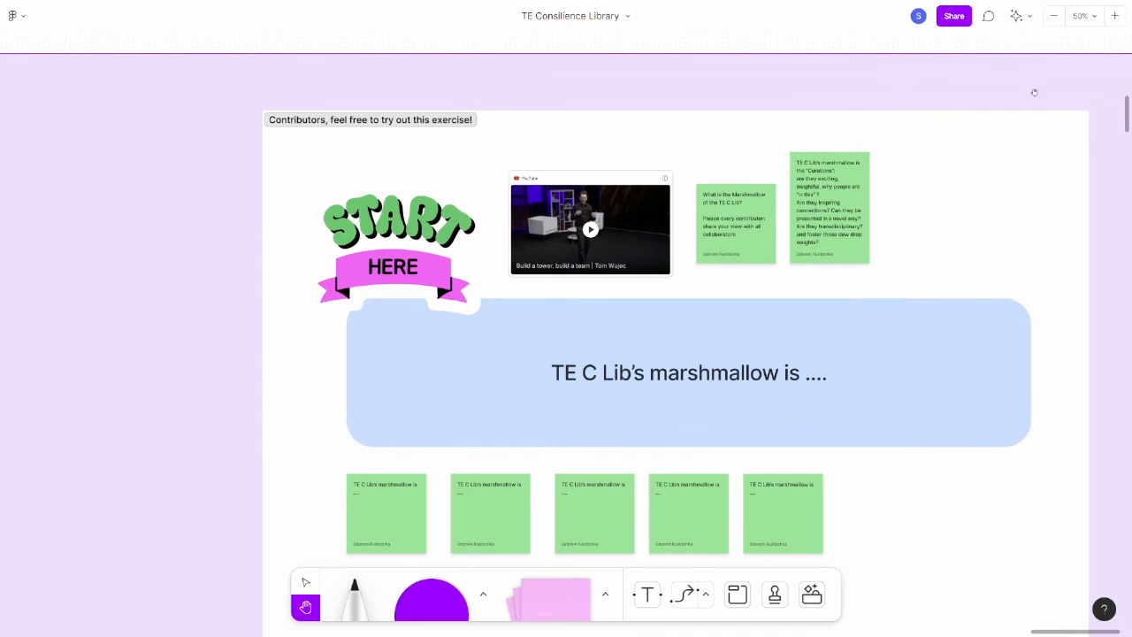
- Zoom out to about 13% to show the marshmallow exercise beside the library map
scroll("down", 3)
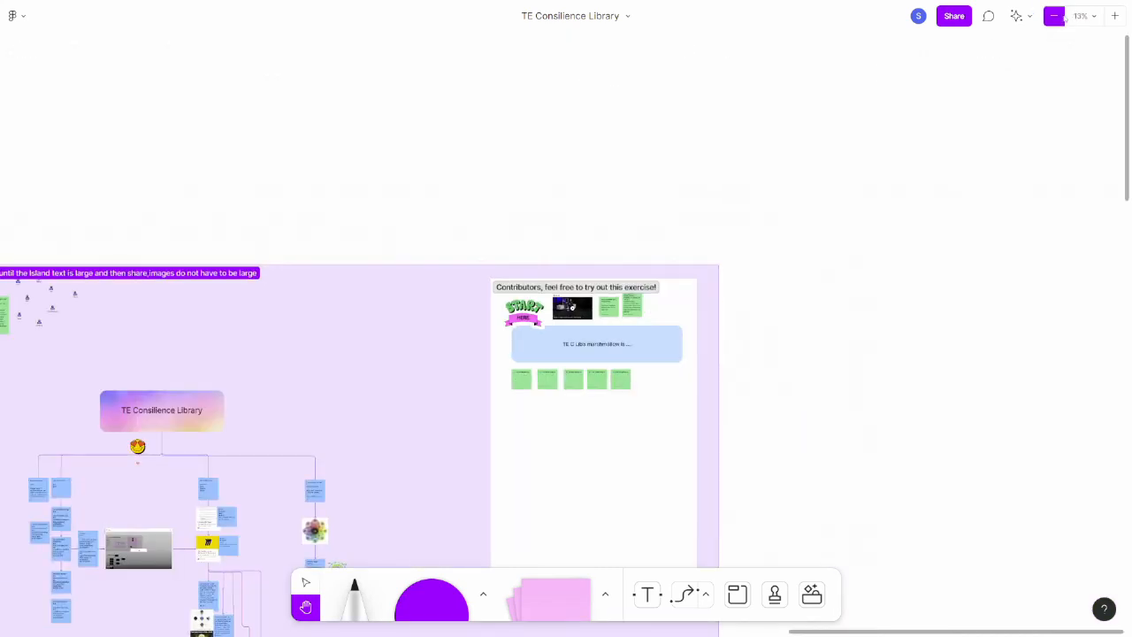
- Zoom out to 6% and pan across the Quests, wireframes, Notice Board and flow sections
scroll("down", 3)
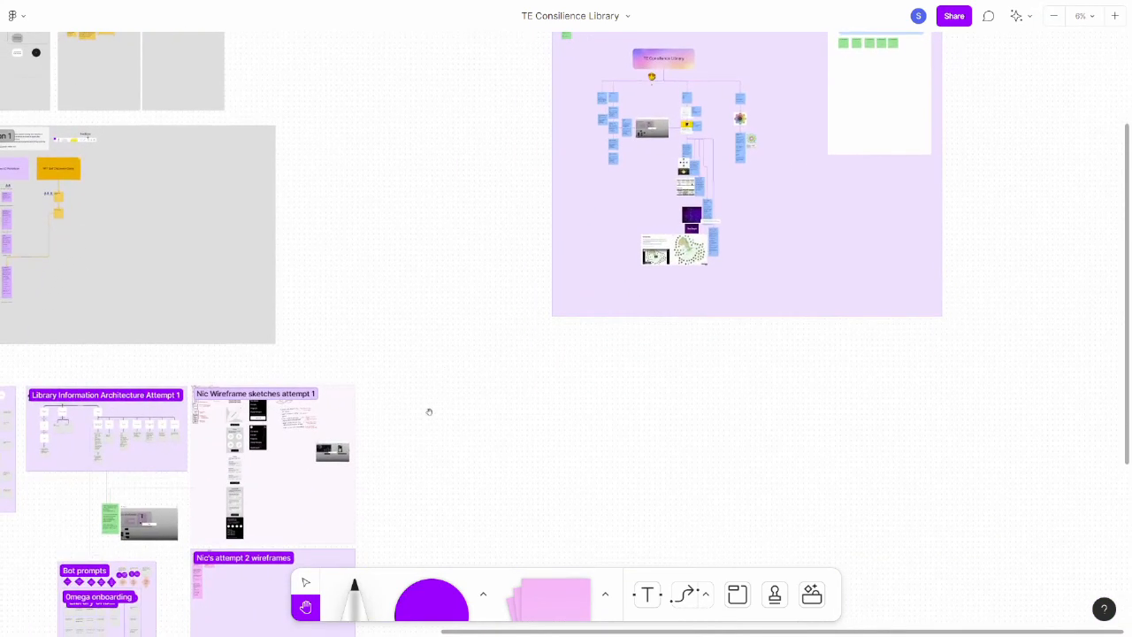
left_click_drag(429, 412, 475, 395)
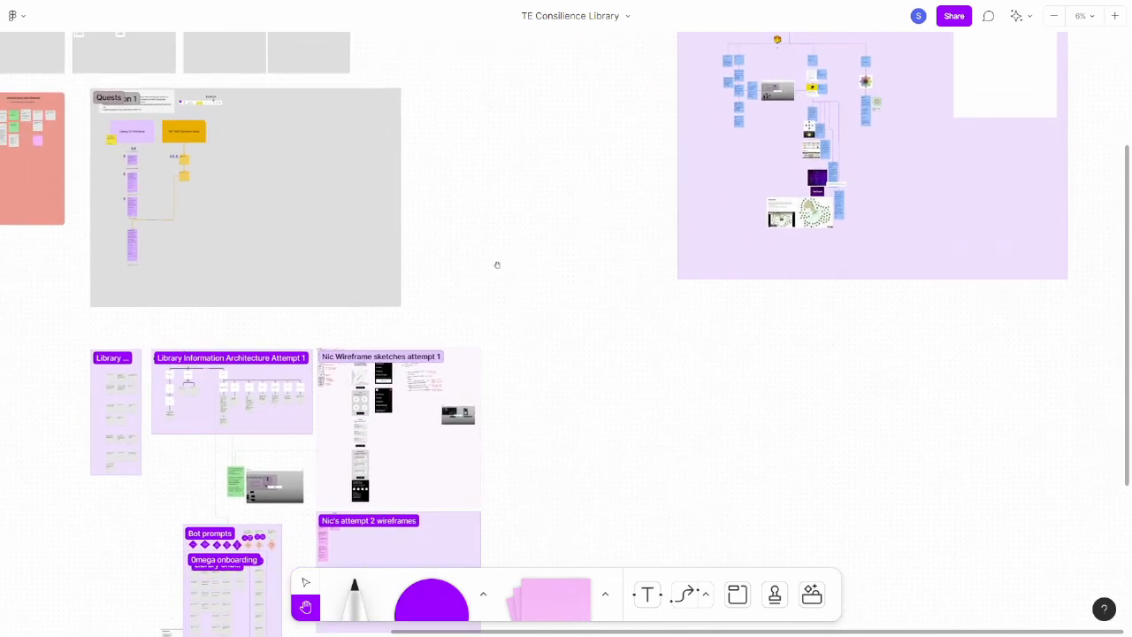
left_click_drag(497, 264, 667, 393)
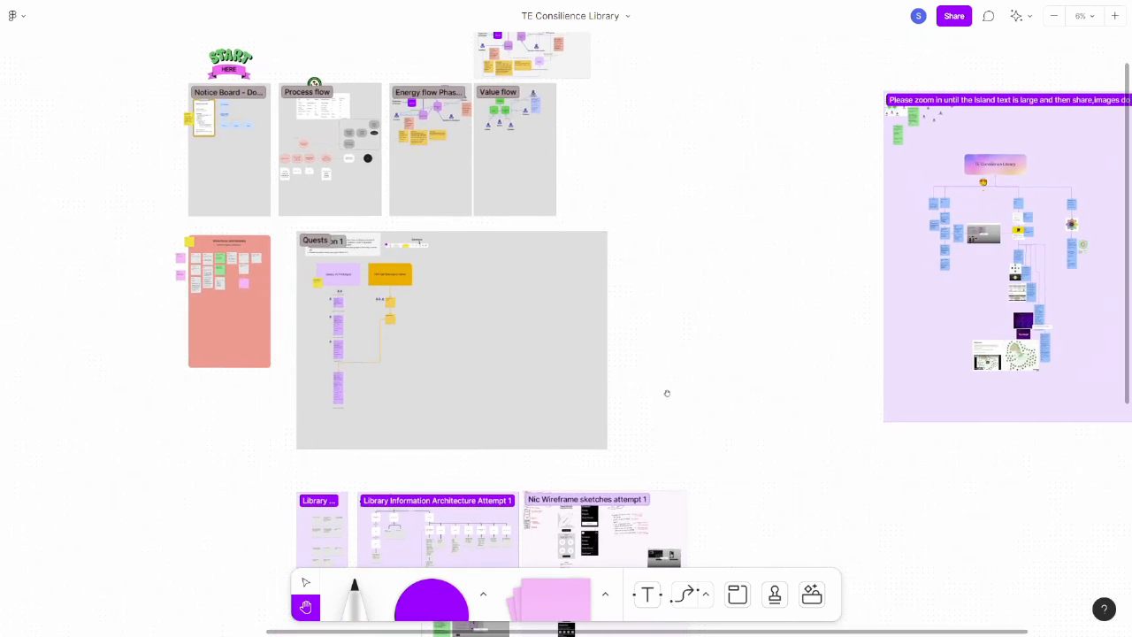